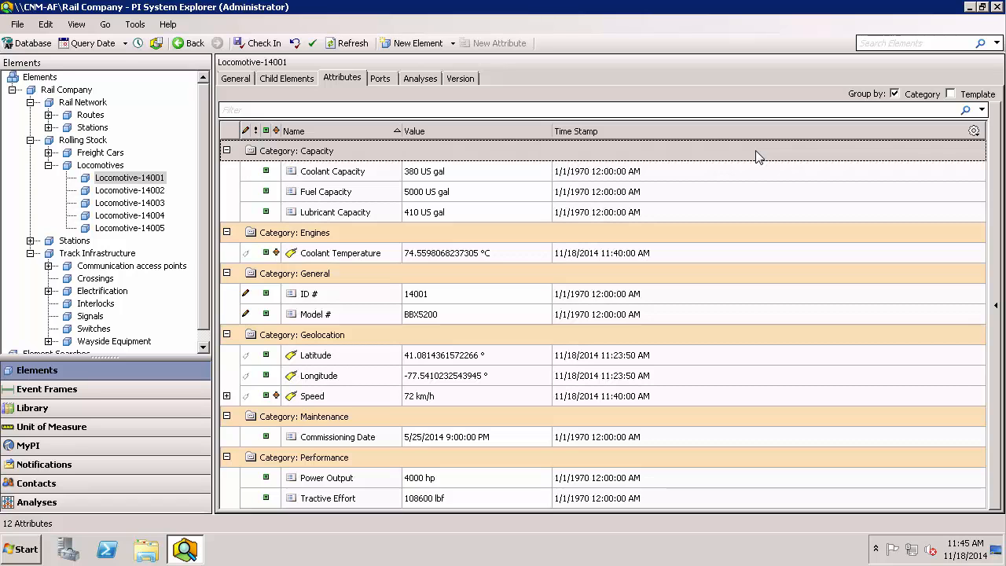
{"action": "mouse_move", "coordinate": [756, 182]}
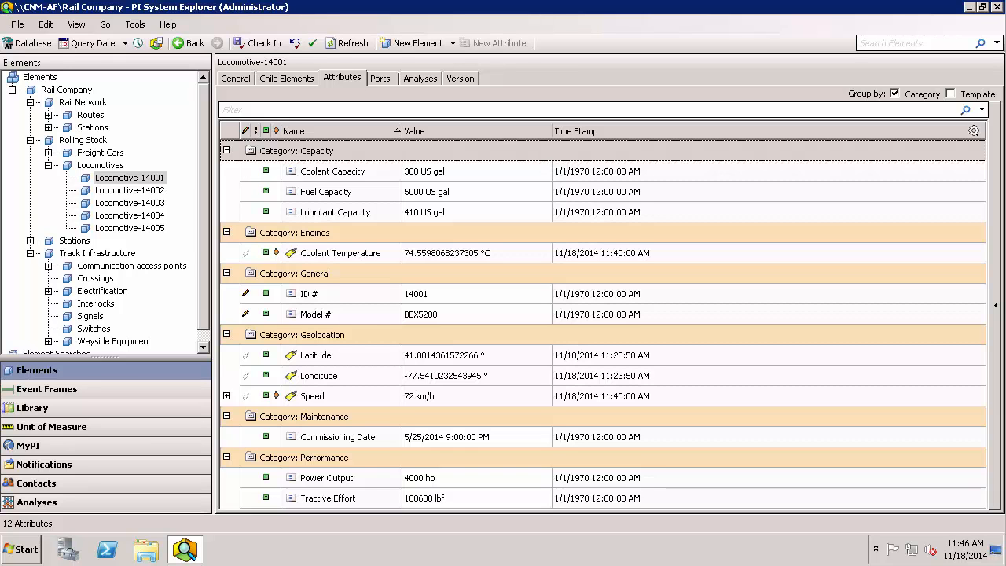
Step: In Internet Explorer, go to Administration > Data Relay to confirm it runs on CNM-EsriDRelay.osisoft.int
{"action": "left_click", "coordinate": [183, 548]}
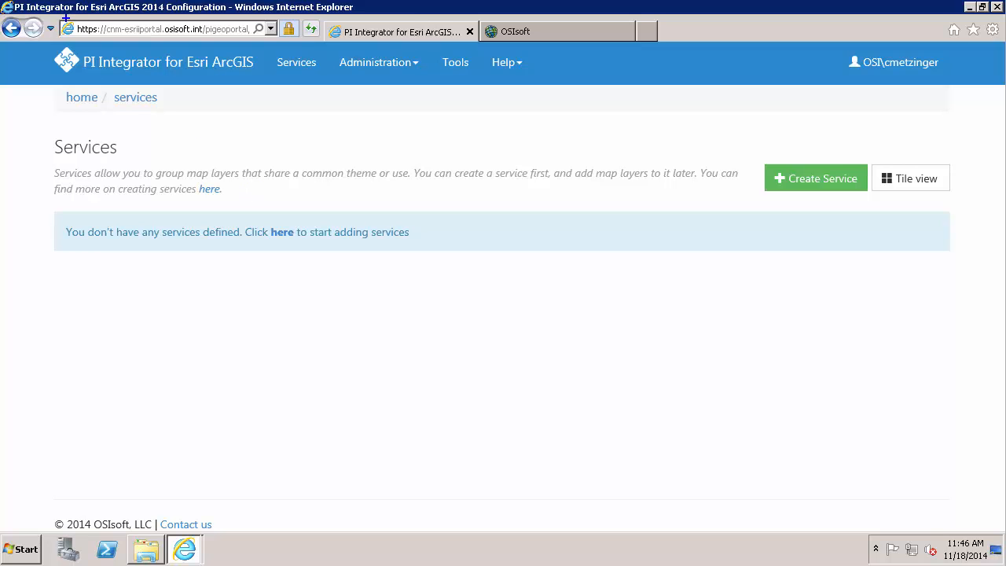
{"action": "left_click", "coordinate": [158, 29]}
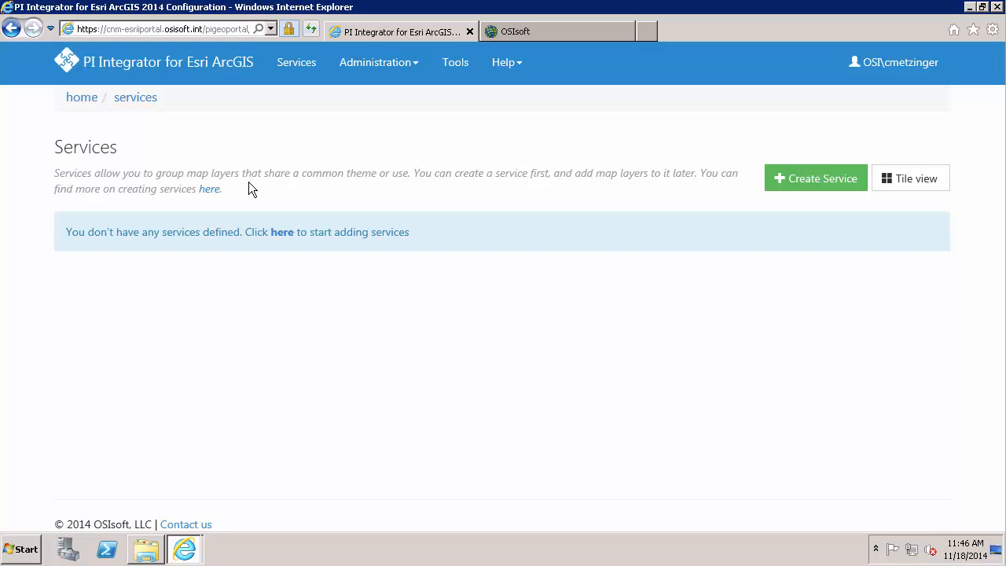
{"action": "mouse_move", "coordinate": [460, 90]}
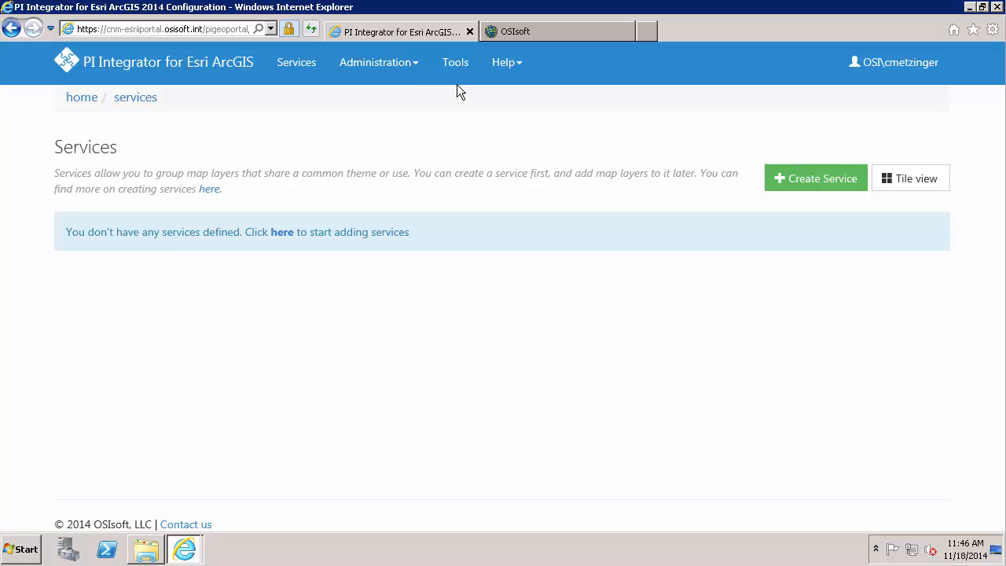
{"action": "left_click", "coordinate": [378, 62]}
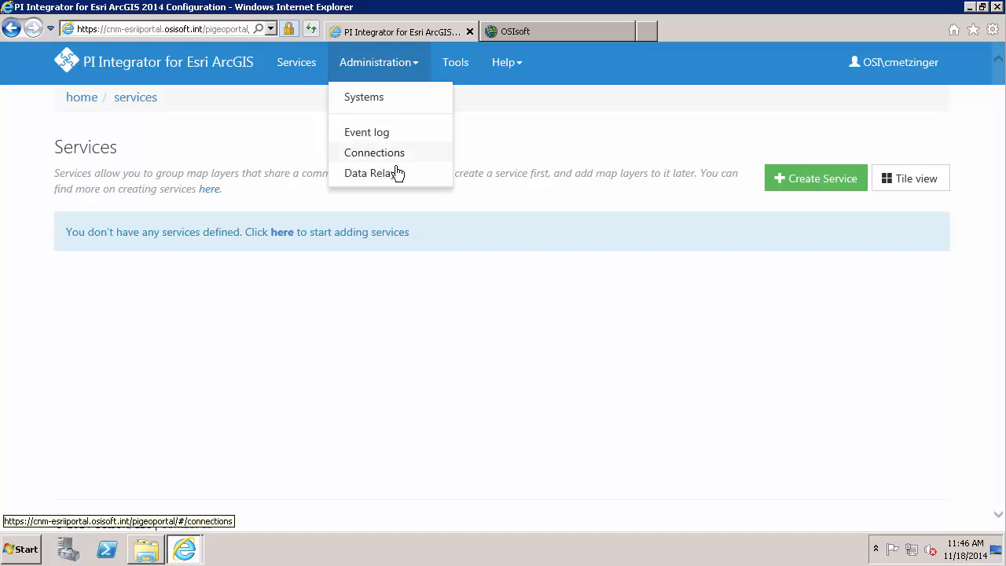
{"action": "left_click", "coordinate": [374, 173]}
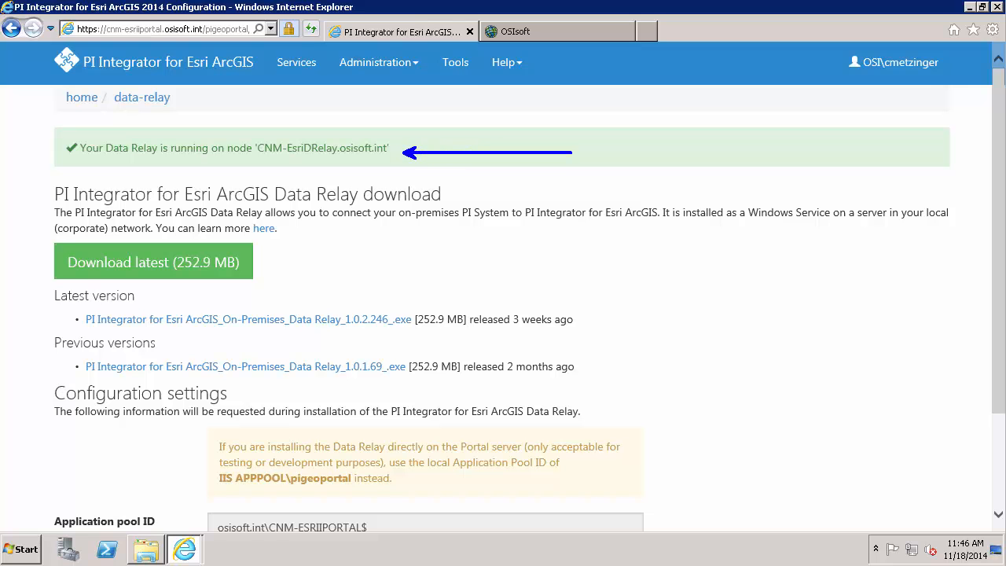
Step: Switch to the OSIsoft ArcGIS Online organization tab after reviewing the Data Relay settings
{"action": "left_click", "coordinate": [380, 62]}
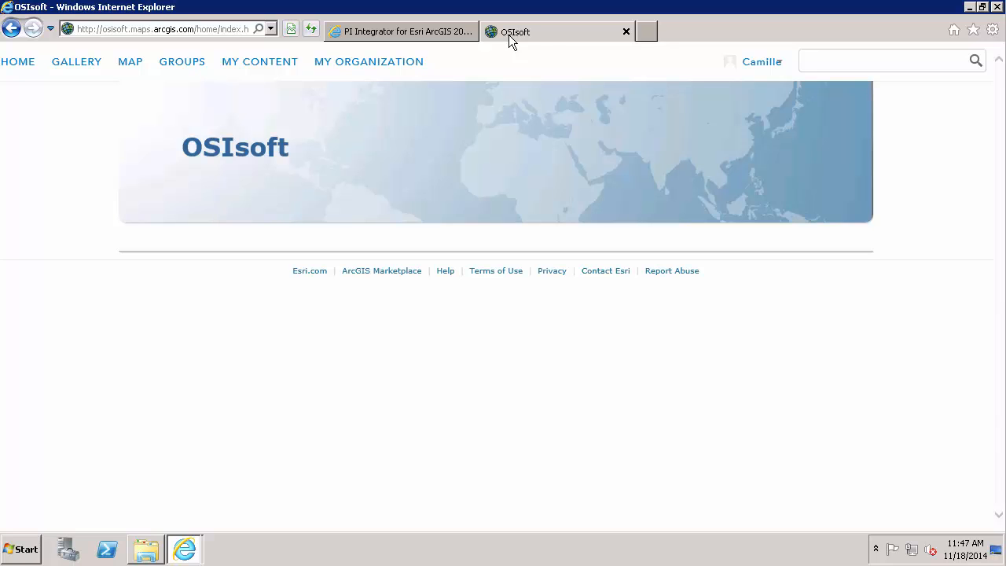
Step: Open the signed-in user's account menu at the top right of ArcGIS Online
{"action": "left_click", "coordinate": [761, 62]}
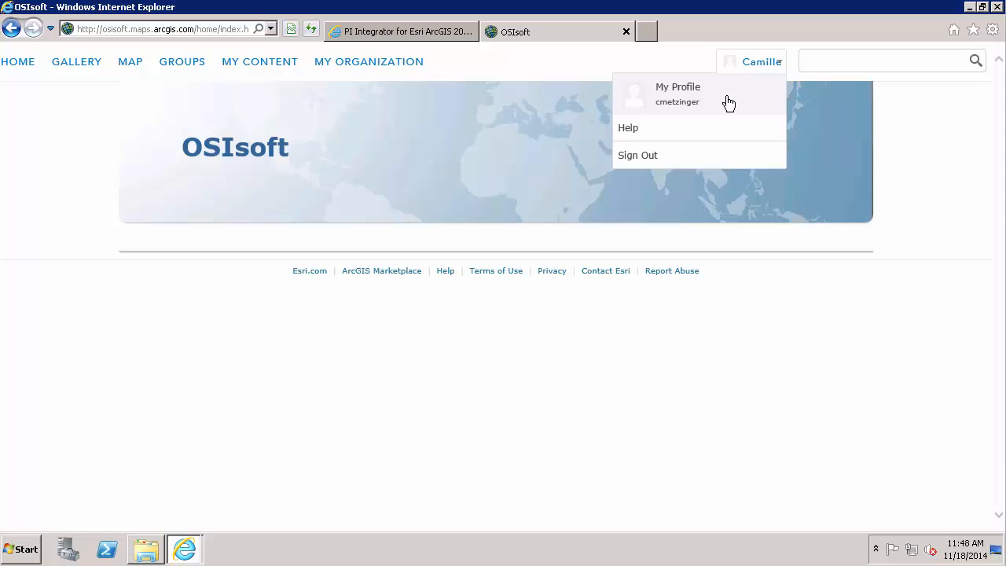
{"action": "mouse_move", "coordinate": [718, 109]}
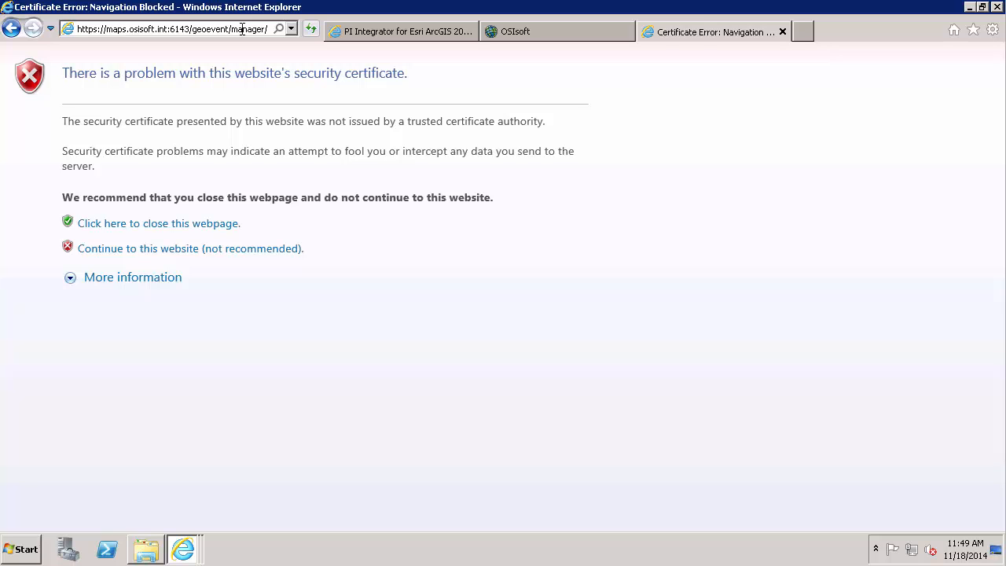
{"action": "mouse_move", "coordinate": [3, 440]}
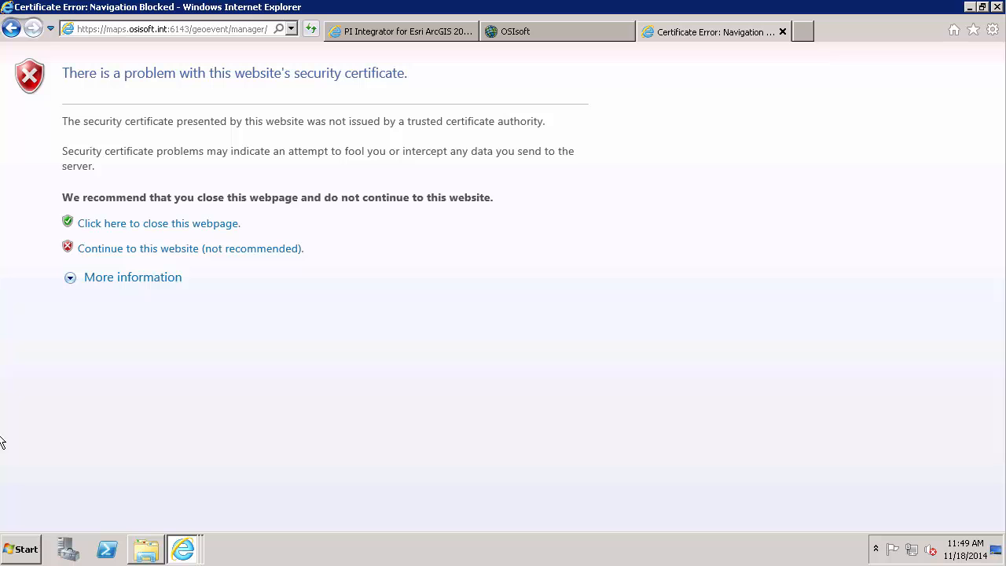
Step: Launch Internet Explorer from the Start menu and load the GeoEvent Manager URL
{"action": "left_click", "coordinate": [22, 548]}
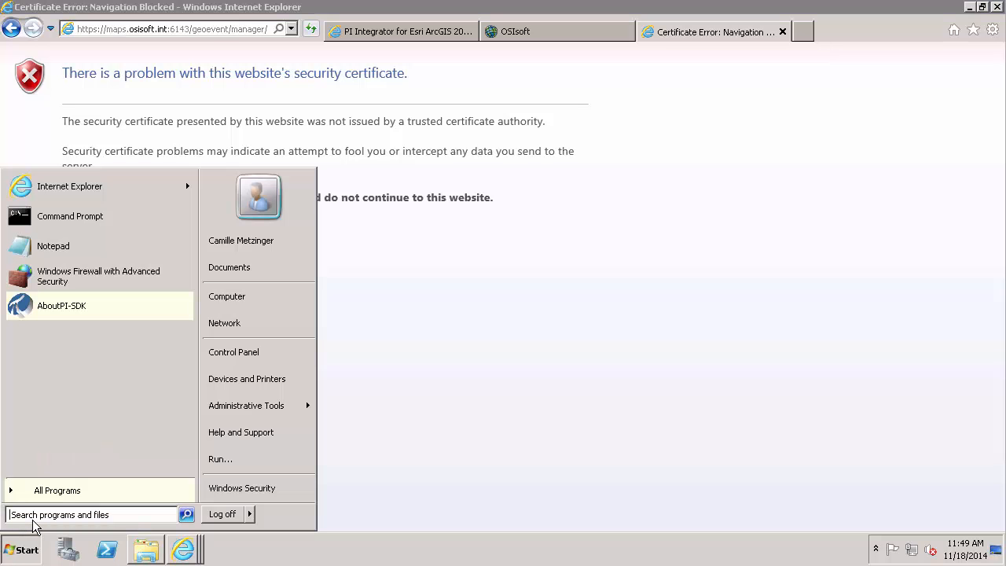
{"action": "type", "text": "int"}
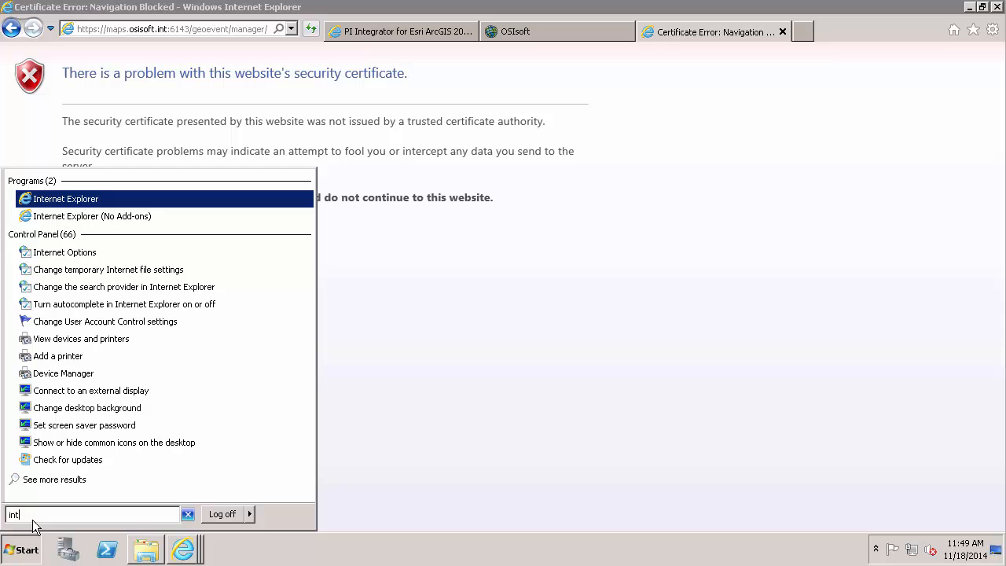
{"action": "mouse_move", "coordinate": [102, 209]}
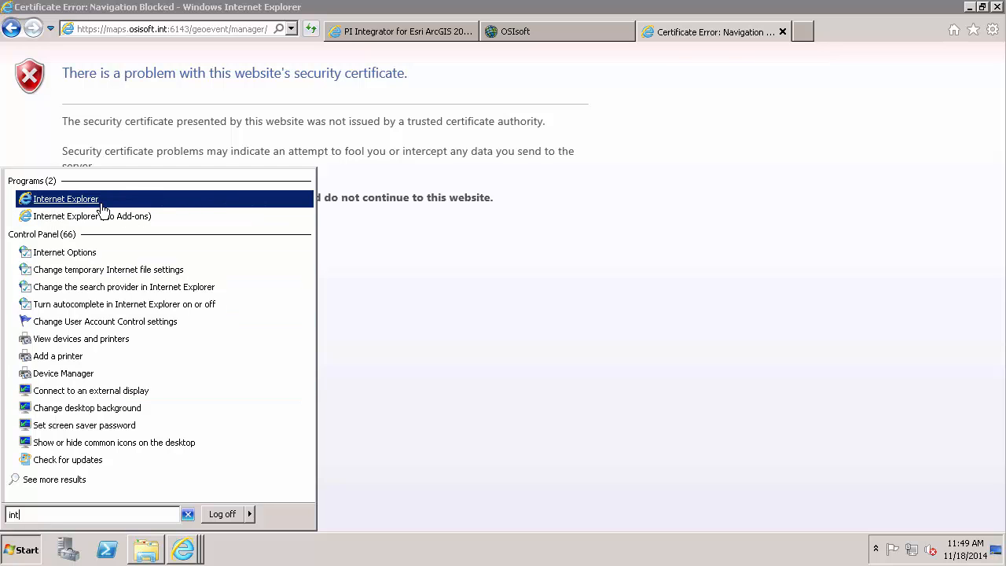
{"action": "mouse_move", "coordinate": [140, 241]}
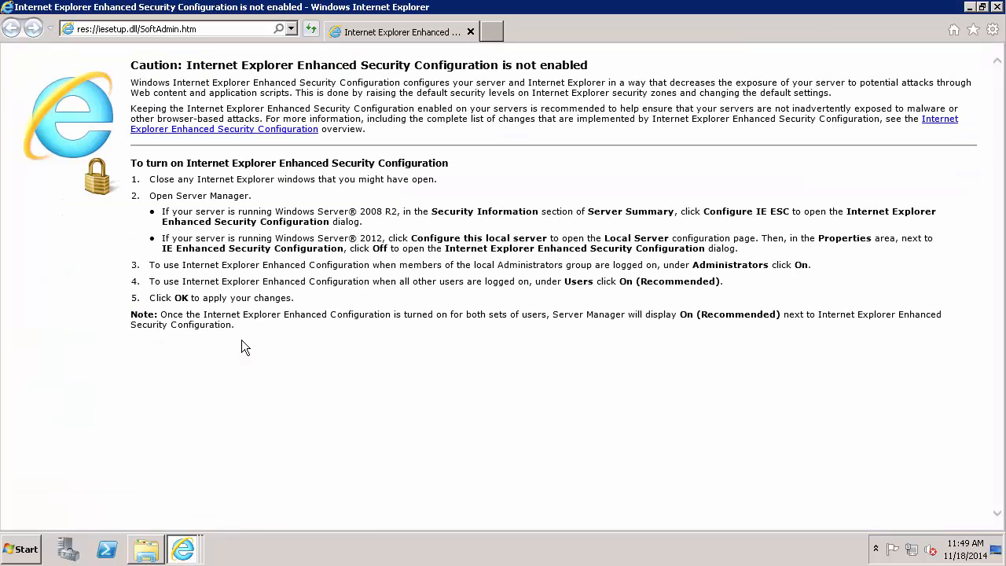
{"action": "left_click", "coordinate": [173, 29]}
{"action": "type", "text": "https://maps.osisoft.int:6143/geoevent/manager/"}
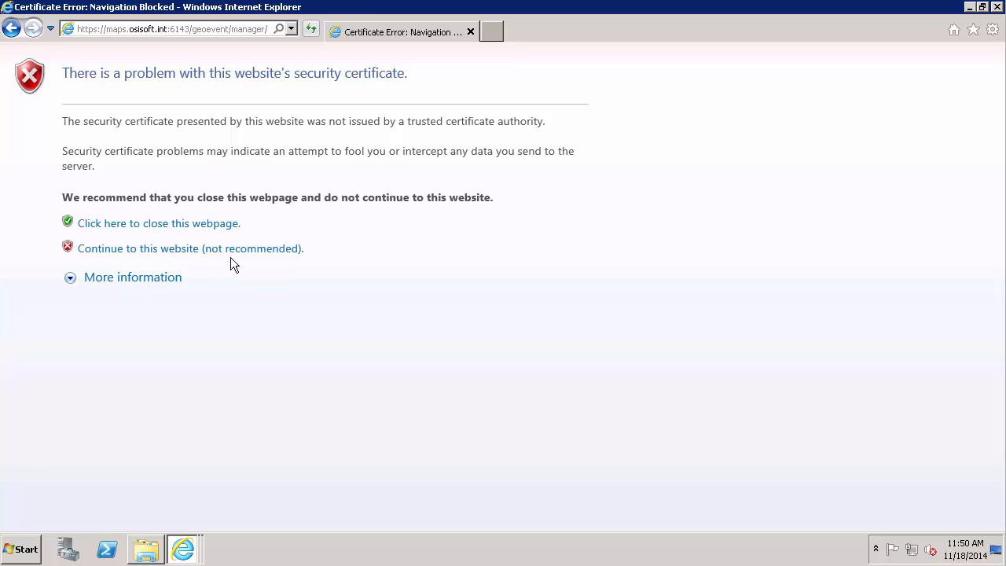
Step: Proceed past the GeoEvent Manager warning and start importing the MAPS.osisoft.int certificate
{"action": "left_click", "coordinate": [184, 248]}
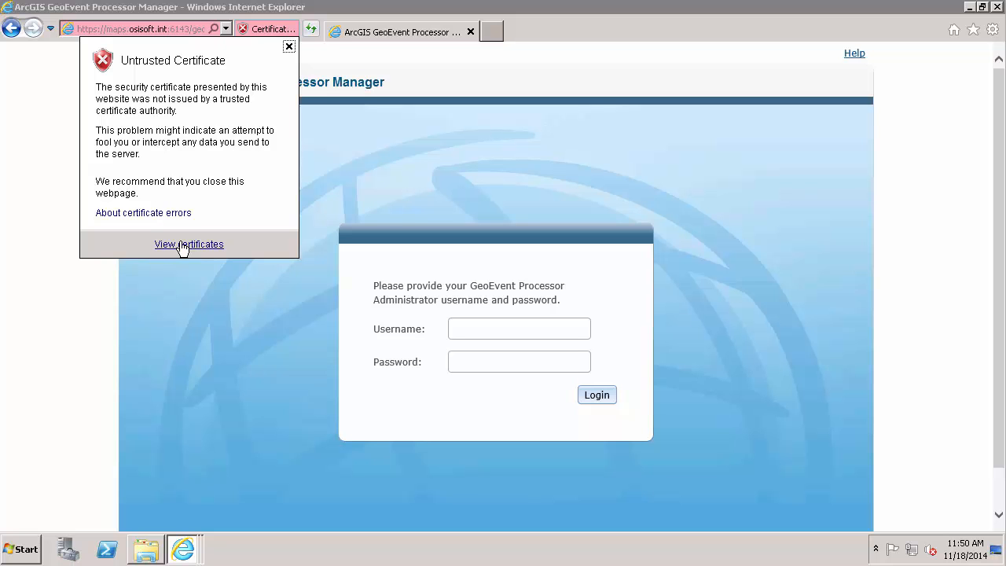
{"action": "left_click", "coordinate": [189, 244]}
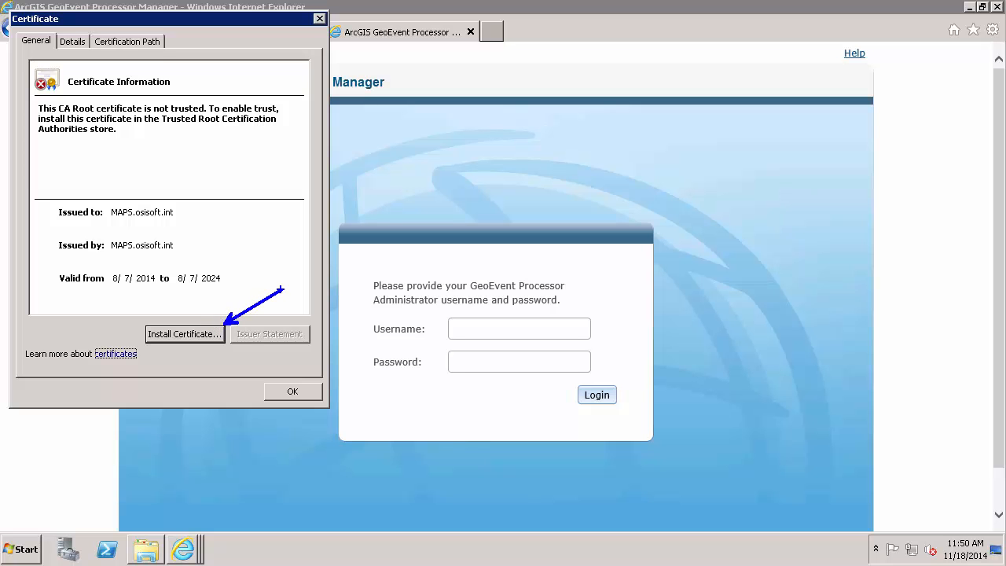
{"action": "left_click", "coordinate": [185, 334]}
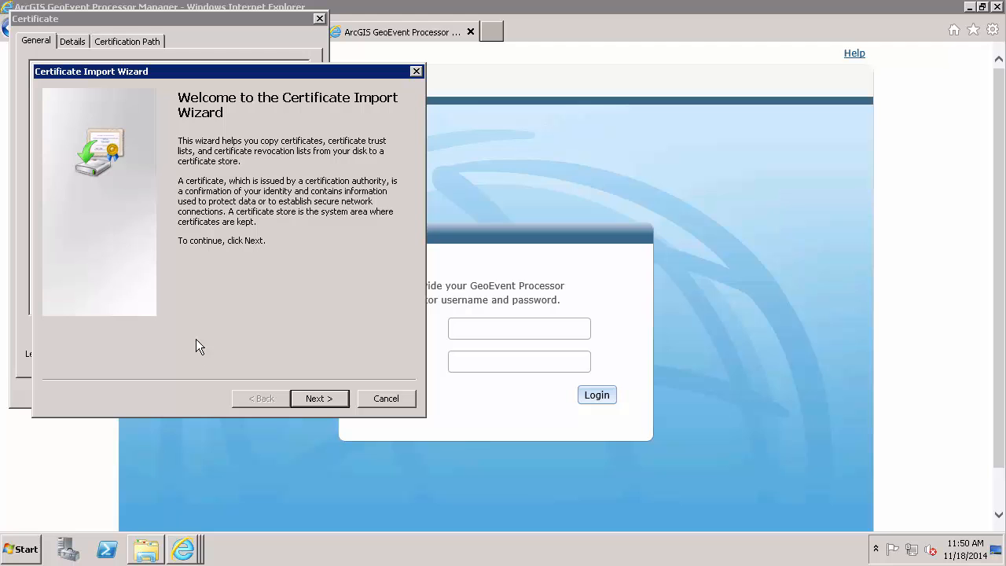
{"action": "left_click", "coordinate": [319, 399]}
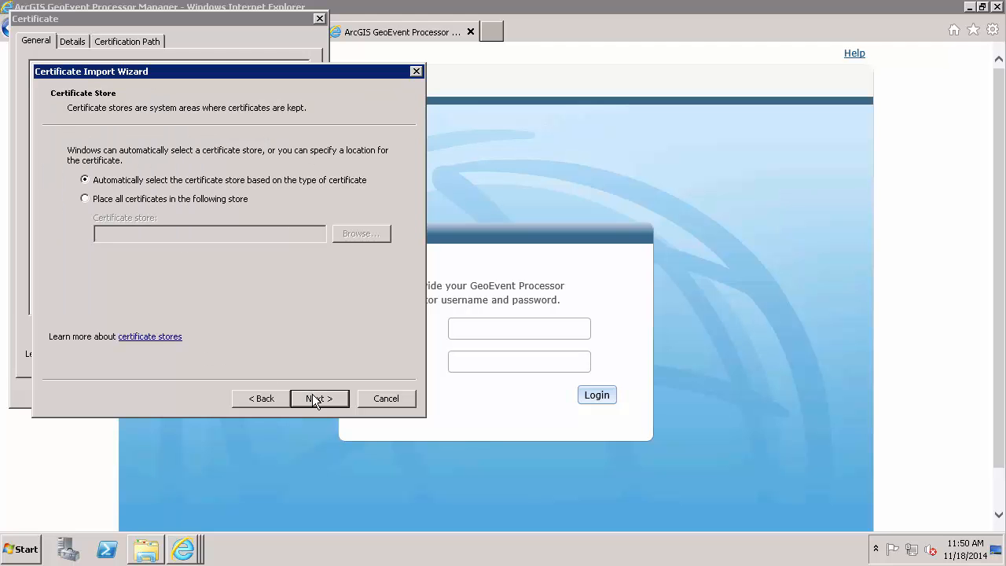
Step: Store the certificate in Local Computer Trusted Root Certification Authorities and complete the import
{"action": "left_click", "coordinate": [85, 198]}
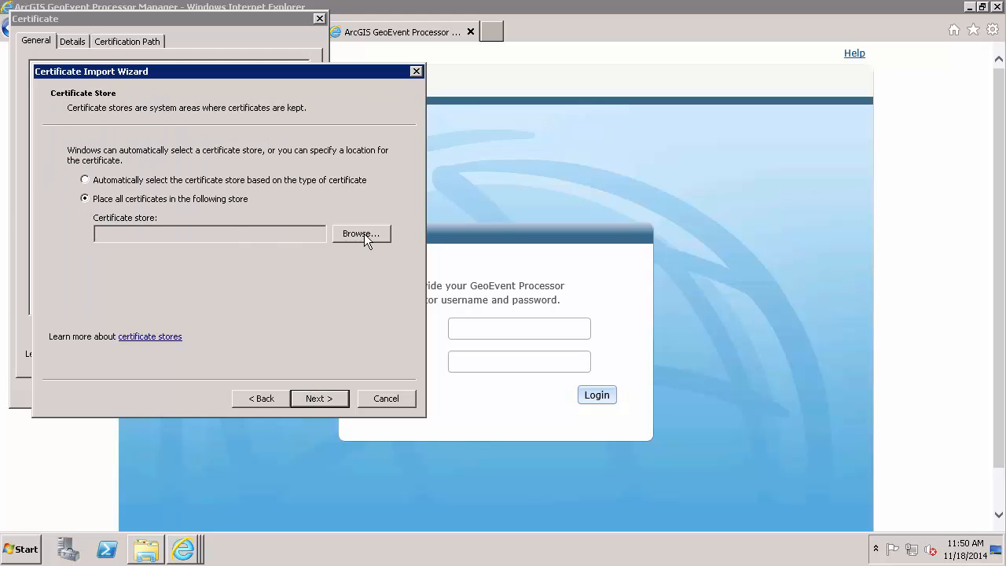
{"action": "left_click", "coordinate": [360, 234]}
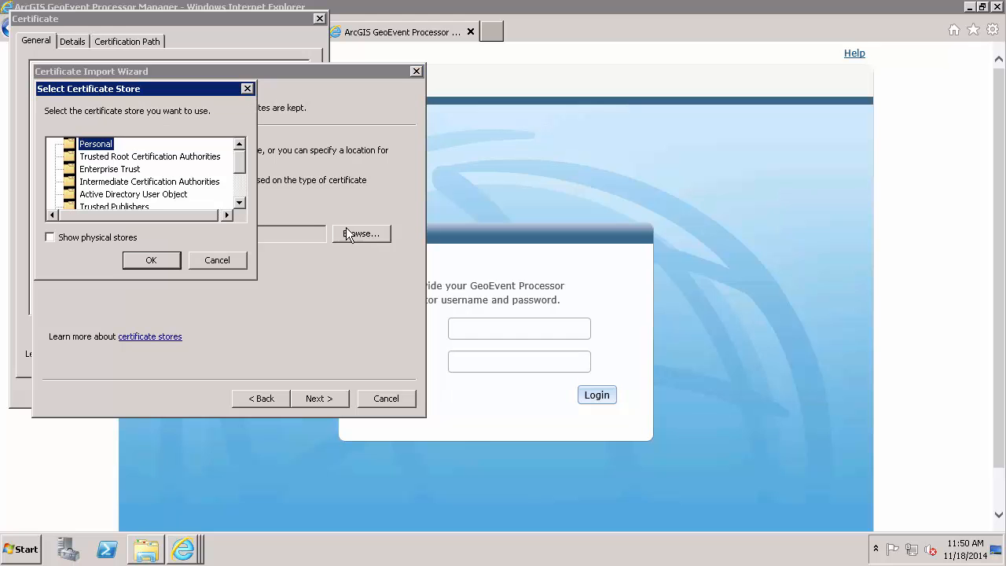
{"action": "left_click", "coordinate": [150, 157]}
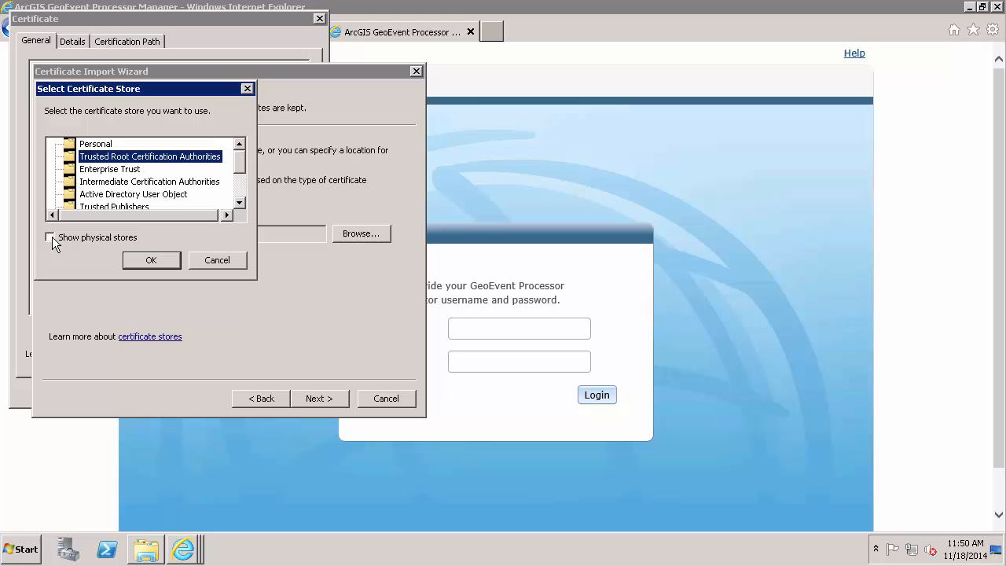
{"action": "left_click", "coordinate": [49, 236]}
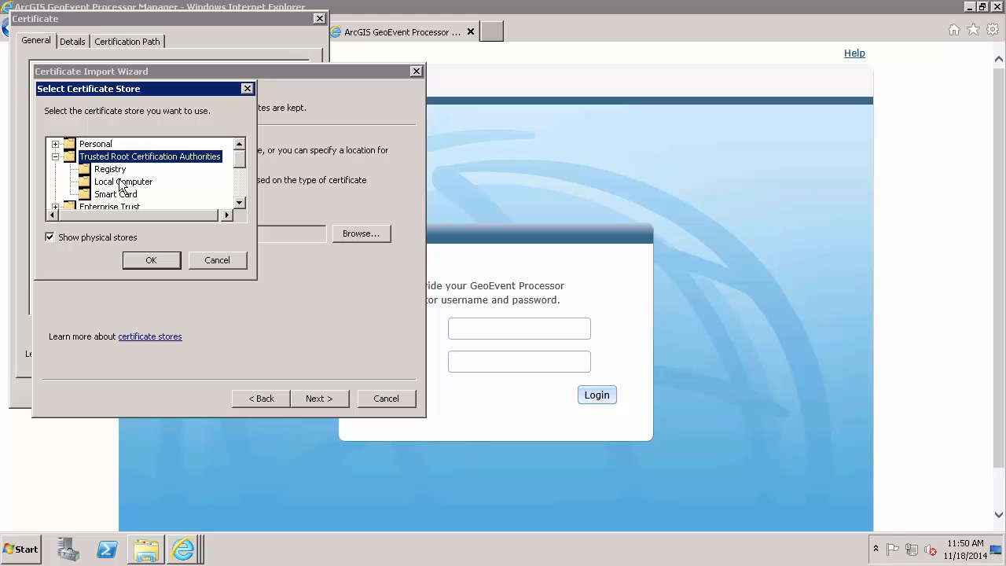
{"action": "left_click", "coordinate": [123, 182]}
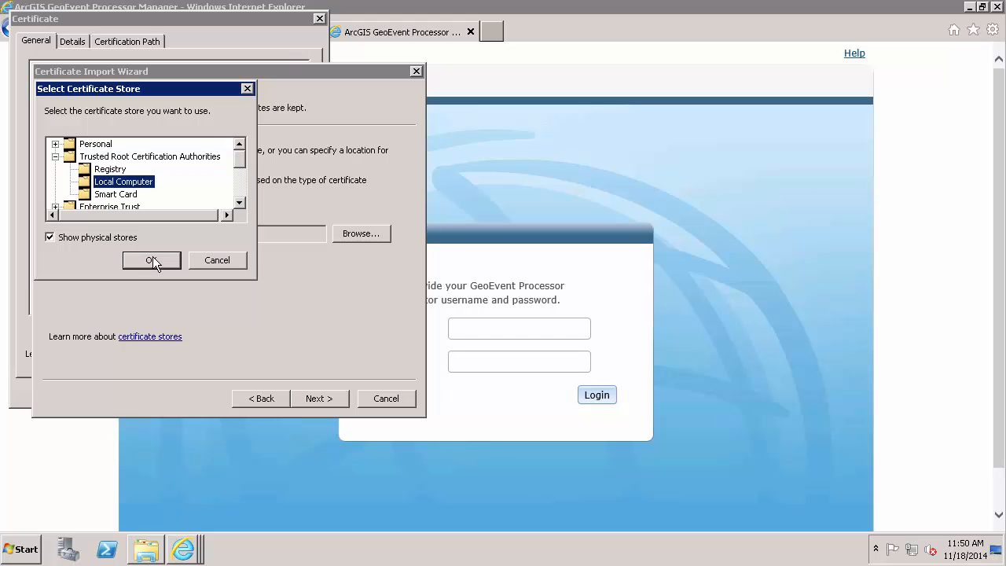
{"action": "left_click", "coordinate": [150, 260]}
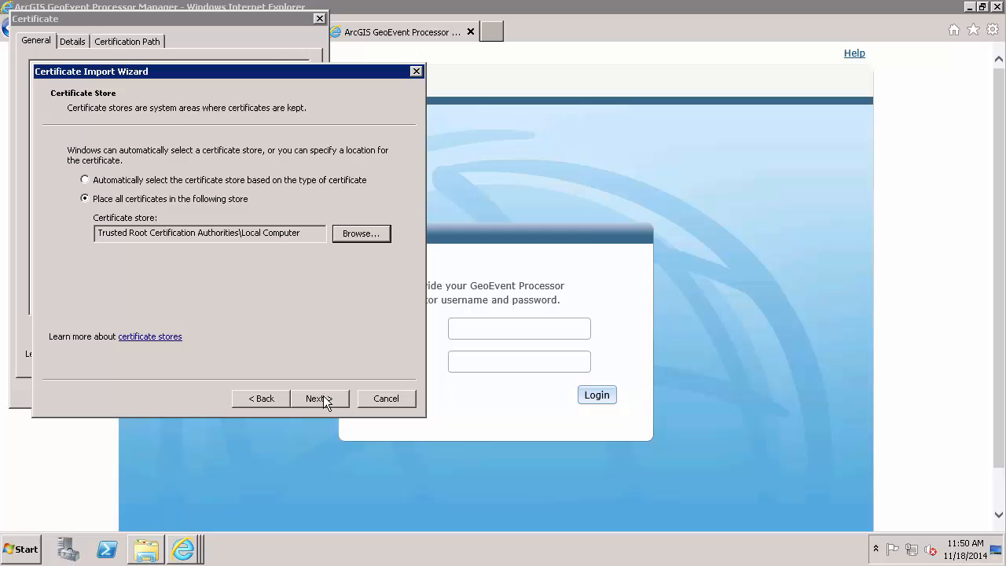
{"action": "left_click", "coordinate": [315, 399]}
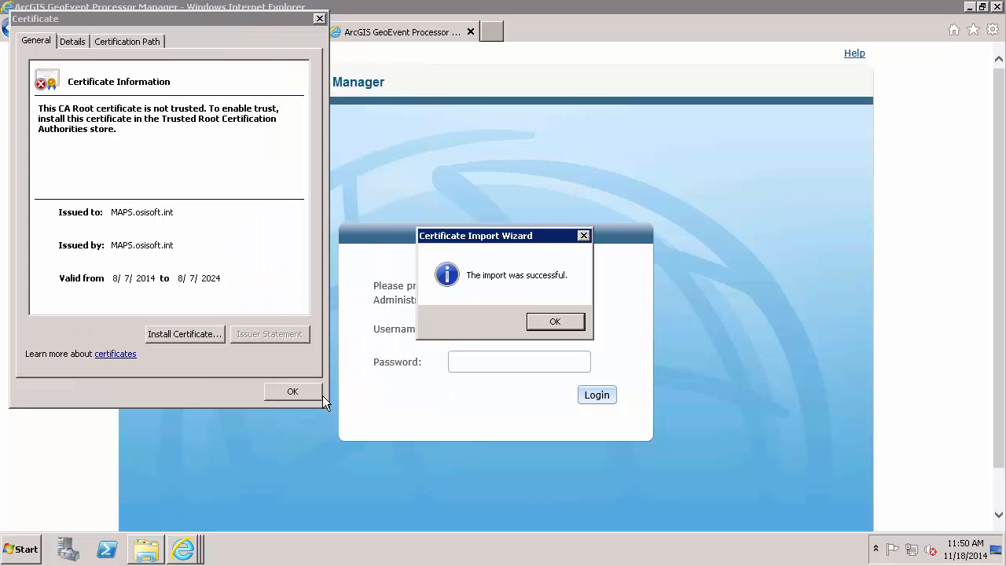
{"action": "mouse_move", "coordinate": [555, 321]}
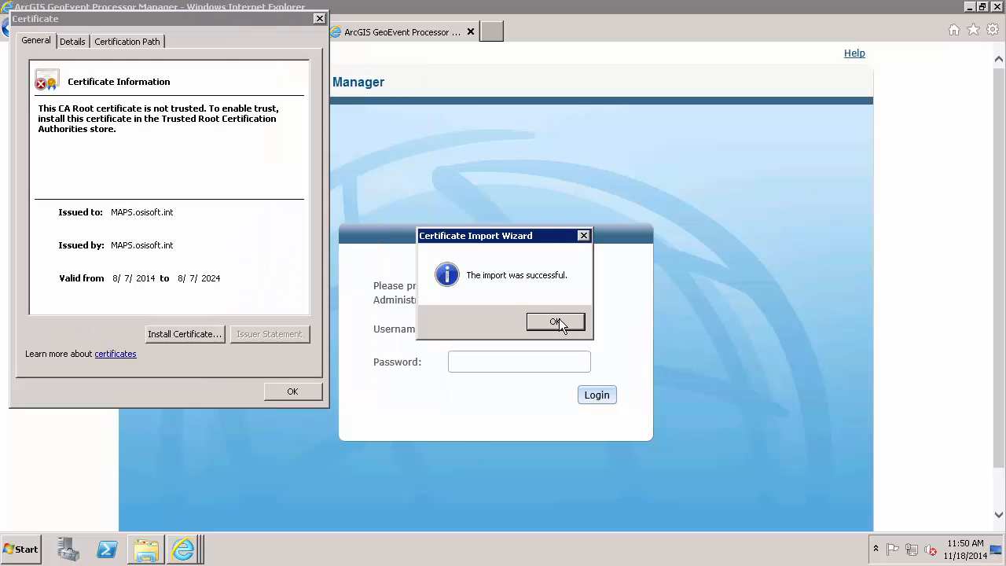
{"action": "left_click", "coordinate": [556, 323]}
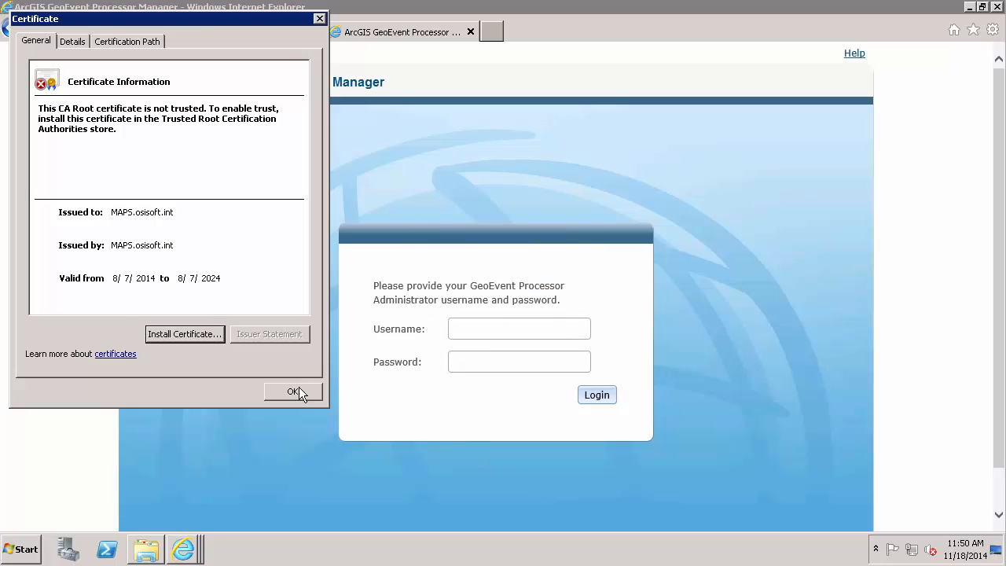
Step: Close the certificate dialog and browser, then reopen the GeoEvent Manager URL without warnings
{"action": "left_click", "coordinate": [292, 391]}
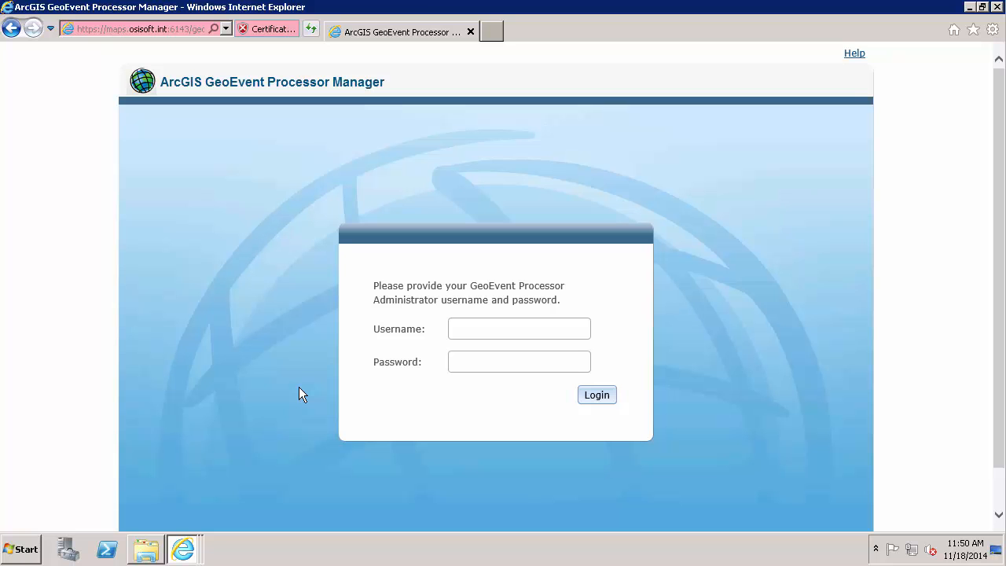
{"action": "mouse_move", "coordinate": [472, 372]}
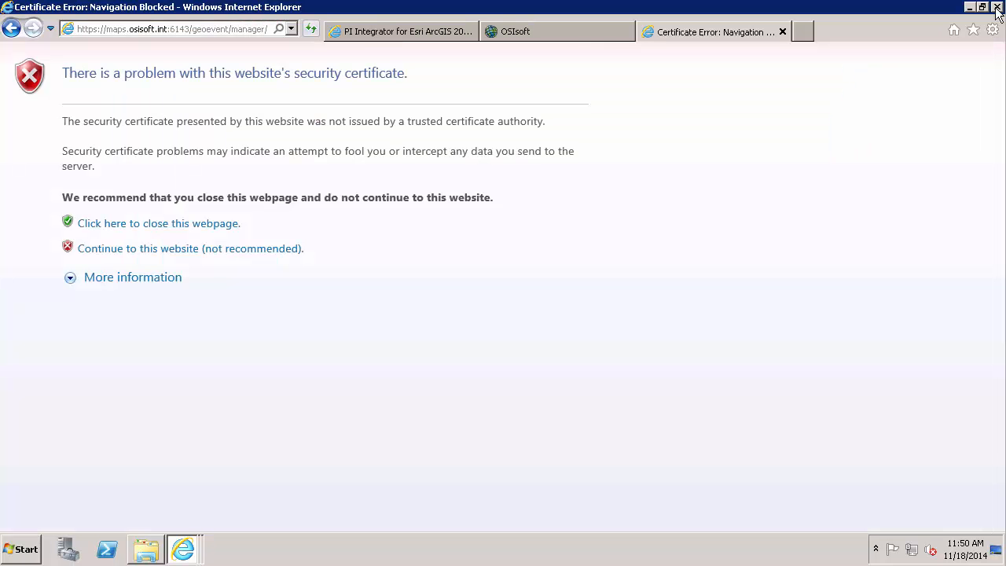
{"action": "left_click", "coordinate": [21, 548]}
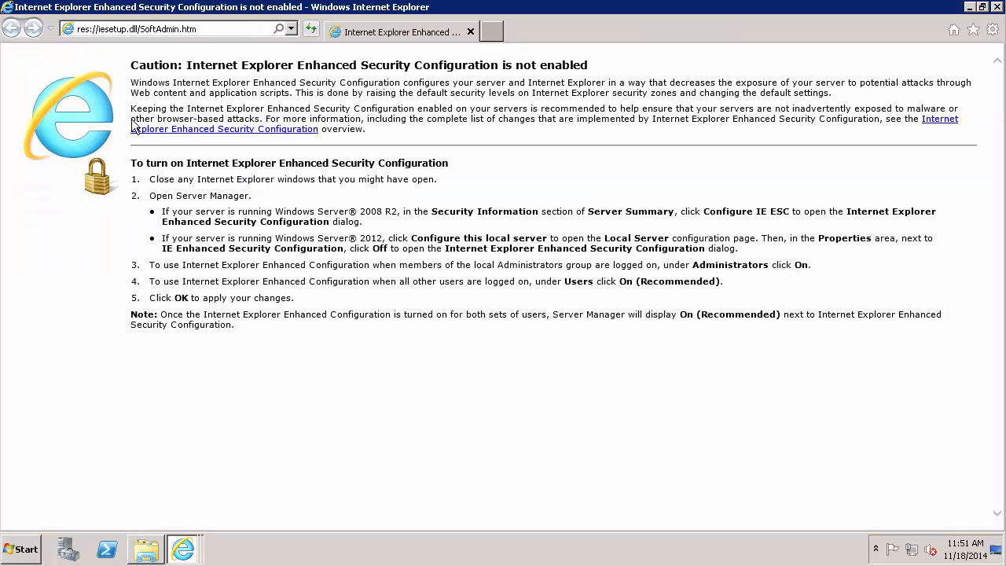
{"action": "left_click", "coordinate": [158, 28]}
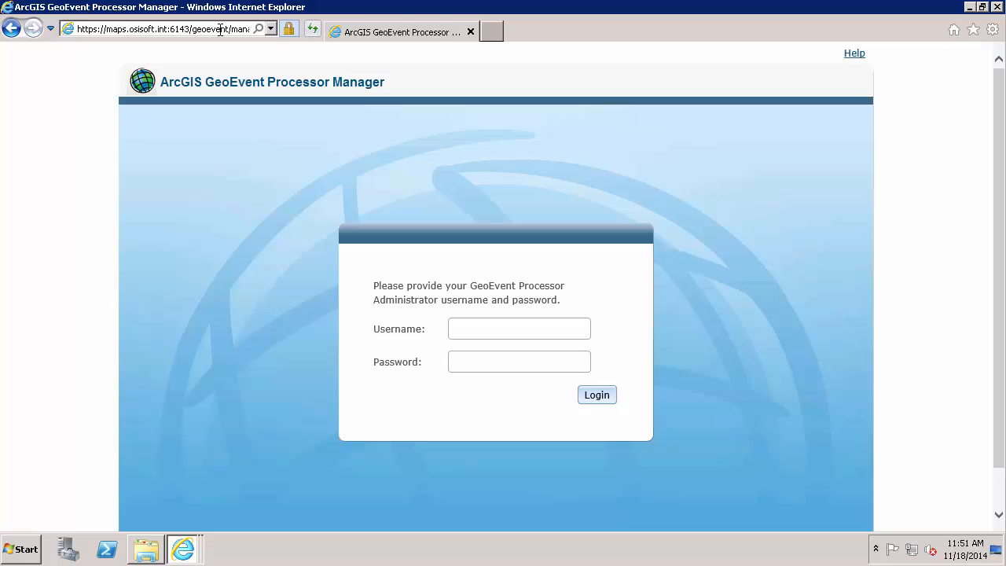
Step: Log in to GeoEvent Processor Manager with the arcgis administrator credentials
{"action": "left_click", "coordinate": [519, 328]}
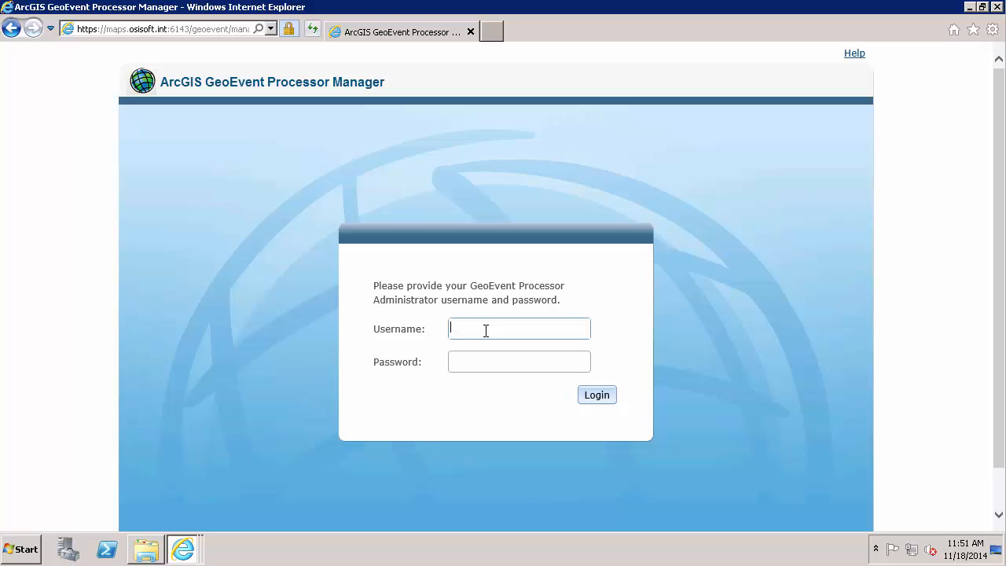
{"action": "type", "text": "arcgis"}
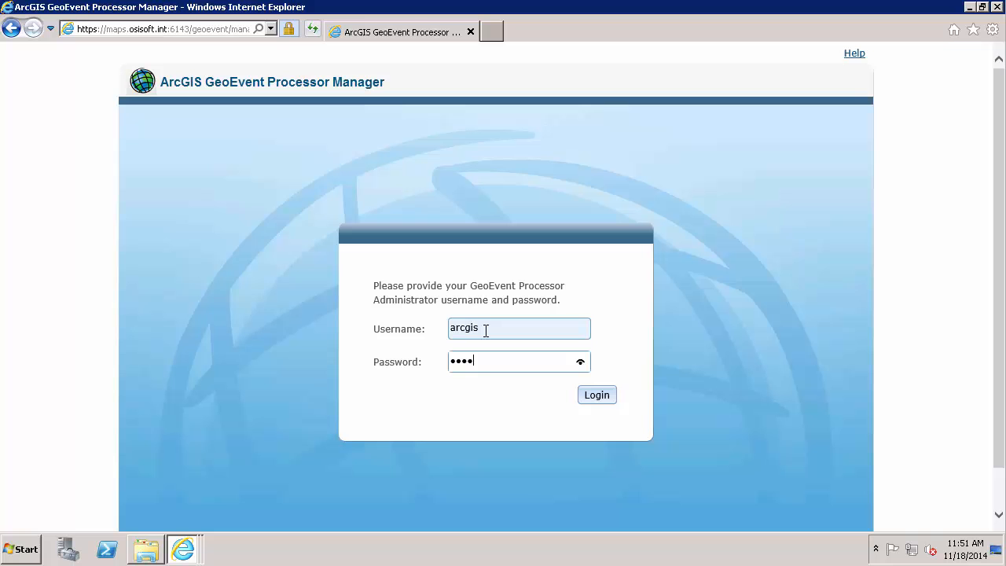
{"action": "left_click", "coordinate": [597, 394]}
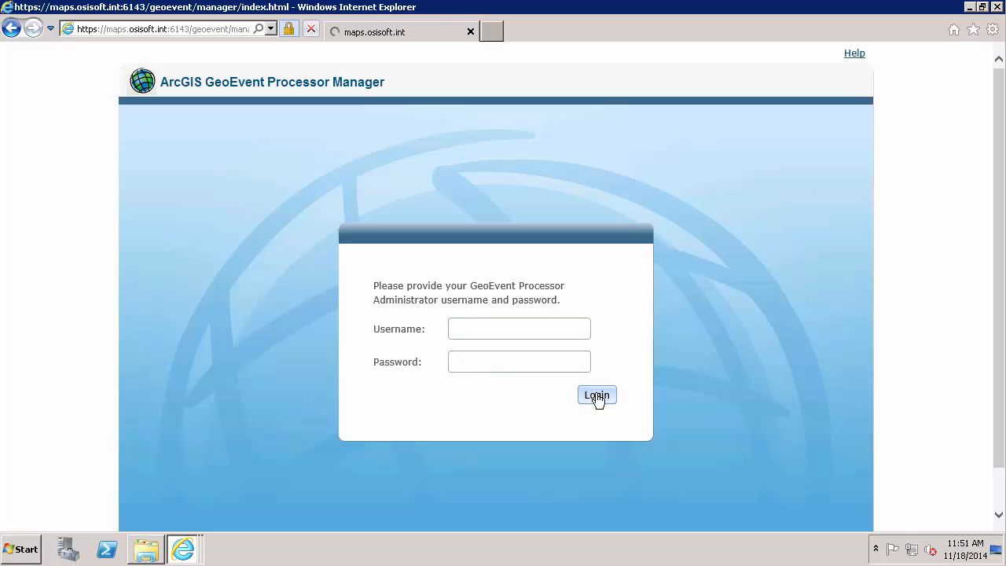
{"action": "left_click", "coordinate": [597, 394]}
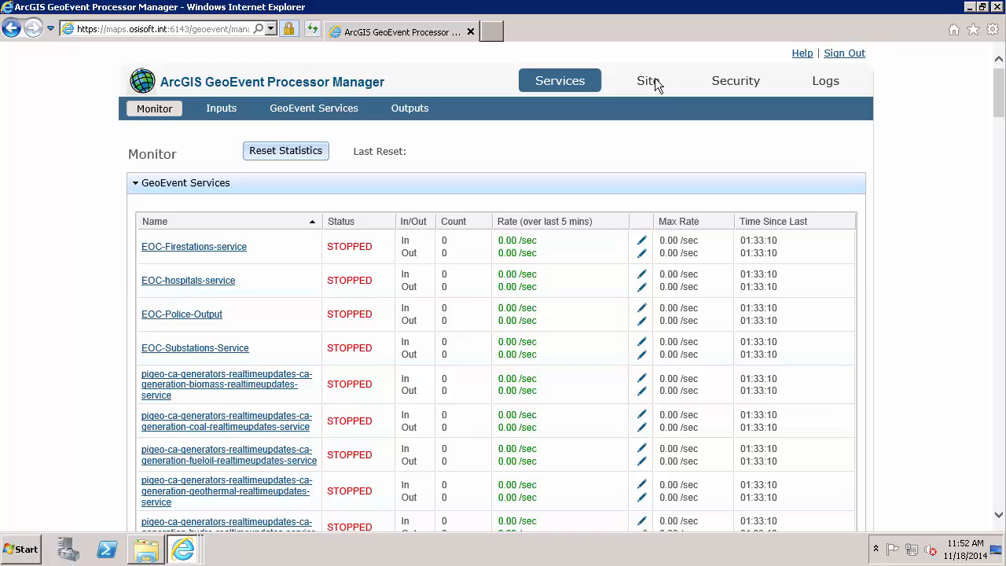
Step: Open Site > Data Stores and inspect the five registered ArcGIS Server connections
{"action": "left_click", "coordinate": [648, 80]}
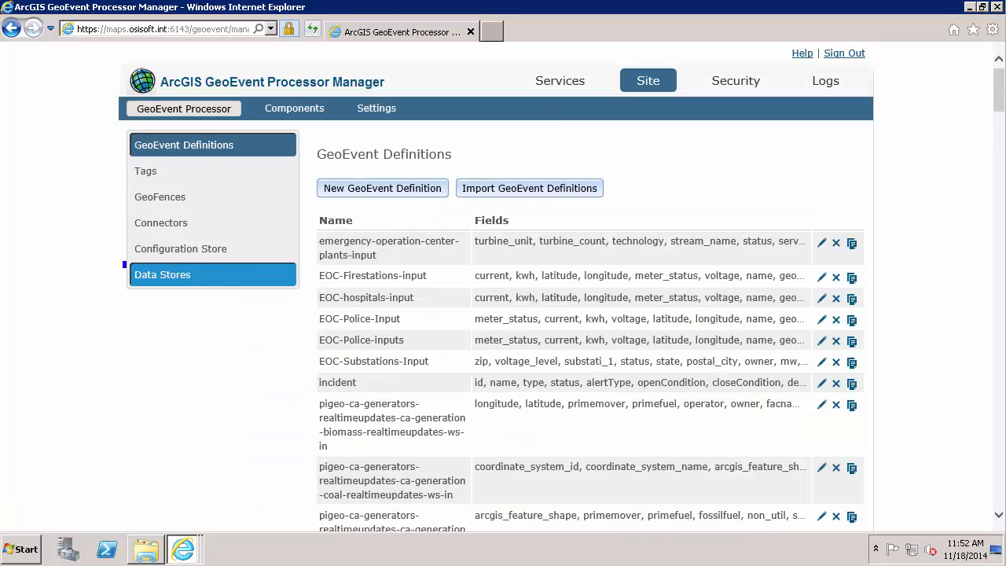
{"action": "left_click", "coordinate": [163, 274]}
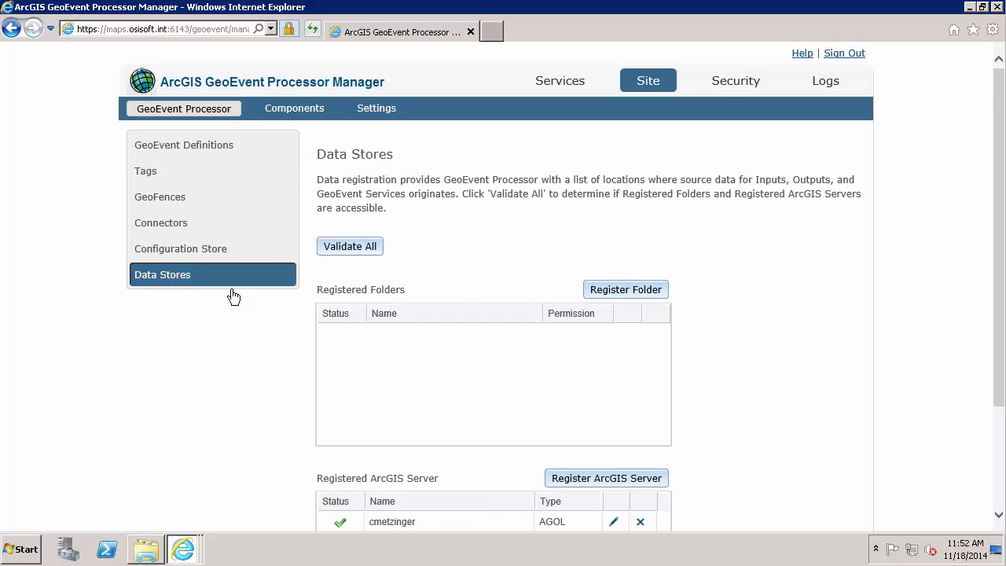
{"action": "scroll", "scroll_direction": "down", "scroll_amount": 3}
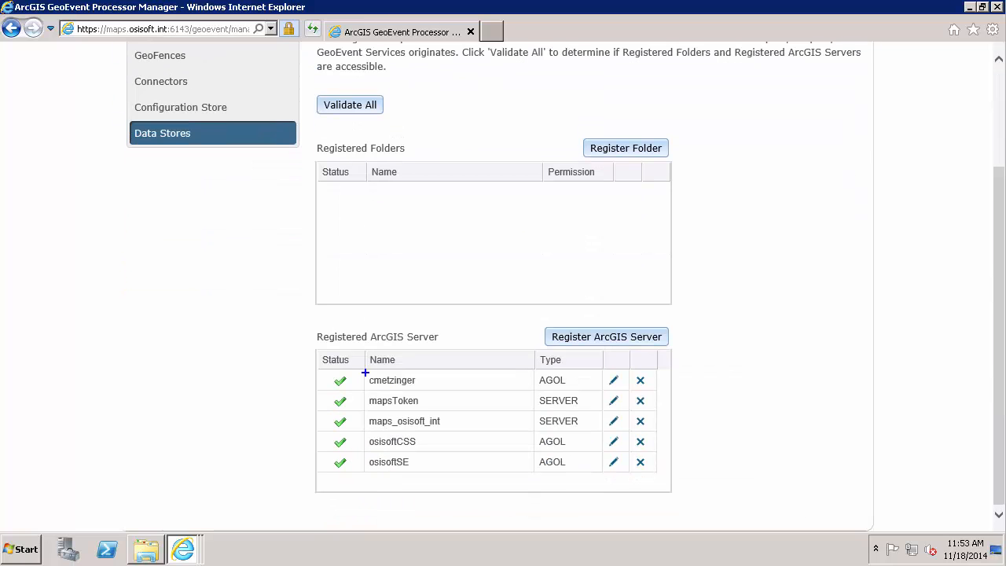
{"action": "double_click", "coordinate": [391, 380]}
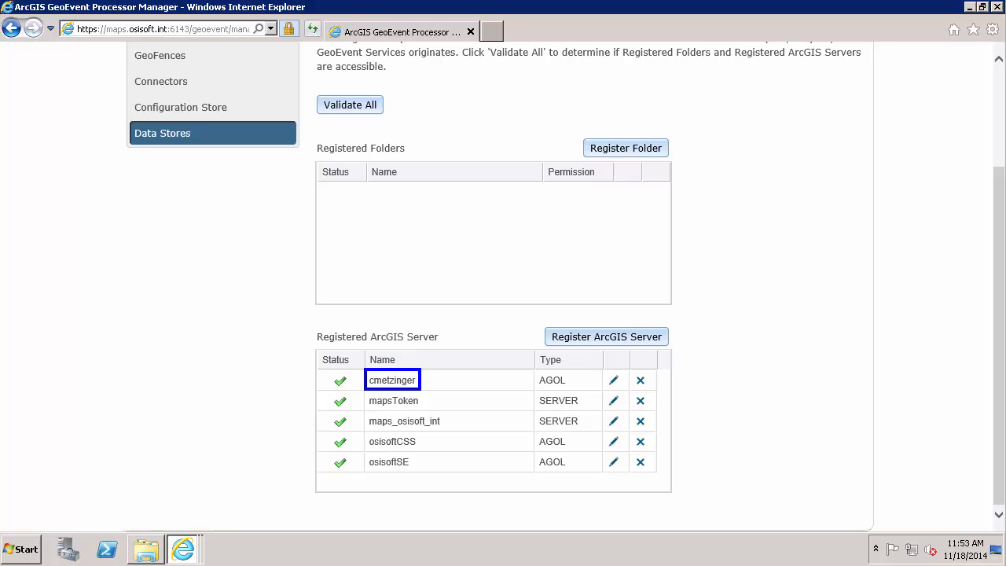
{"action": "mouse_move", "coordinate": [585, 373]}
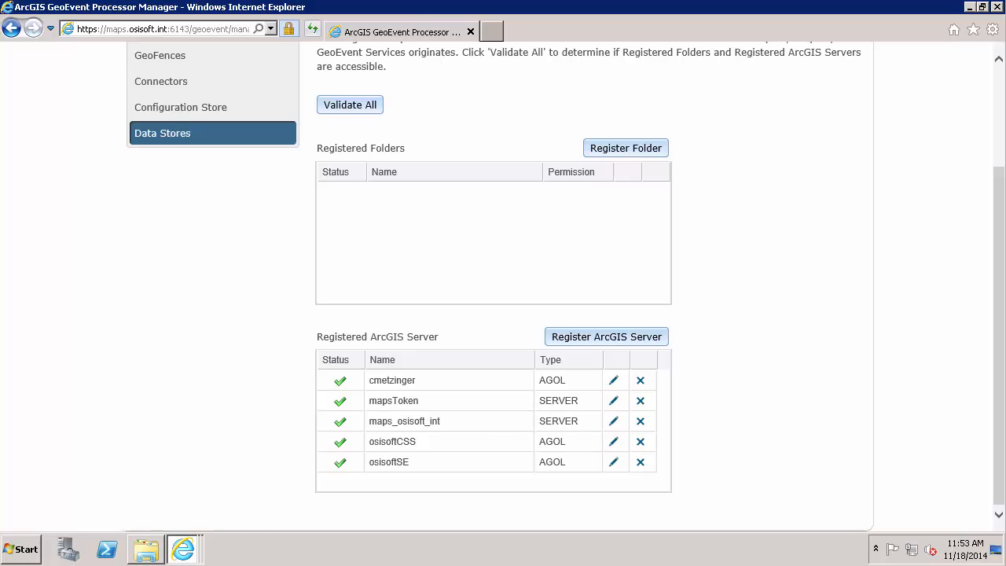
Step: Switch to PI System Explorer to view Locomotive-14001's attributes
{"action": "left_click", "coordinate": [183, 548]}
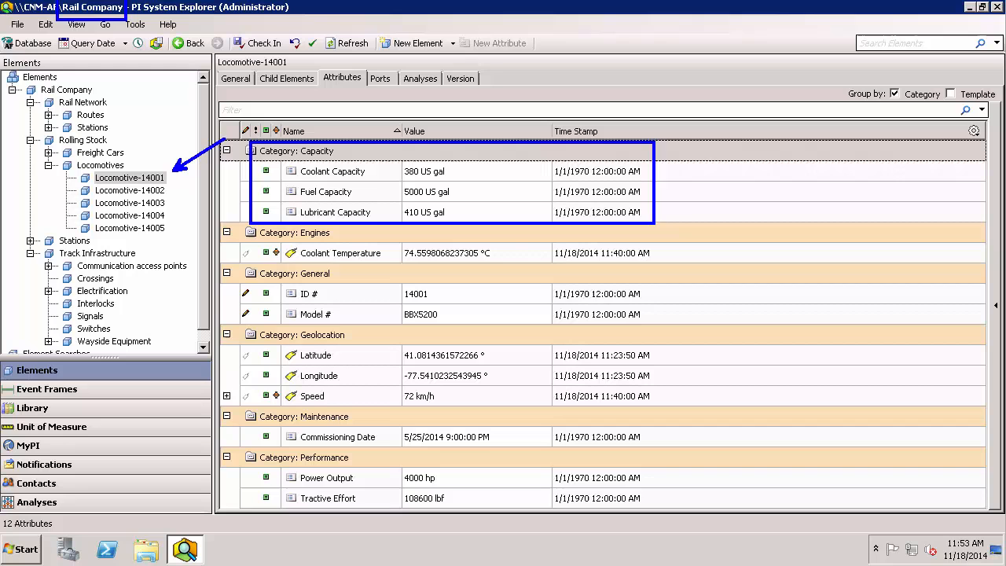
{"action": "mouse_move", "coordinate": [263, 320]}
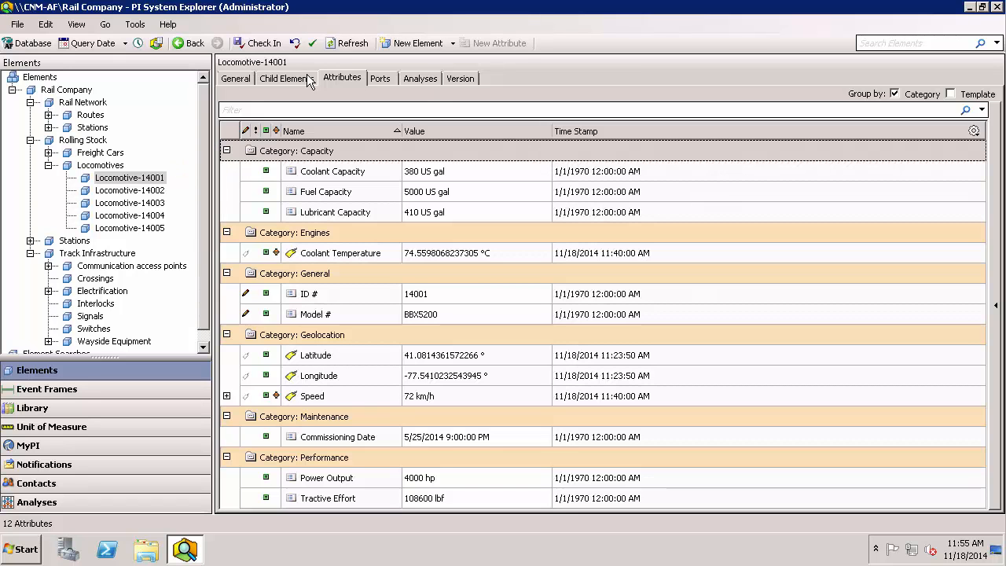
Step: View Locomotive-14001's General tab, then return to the empty PI Integrator Services page
{"action": "left_click", "coordinate": [235, 78]}
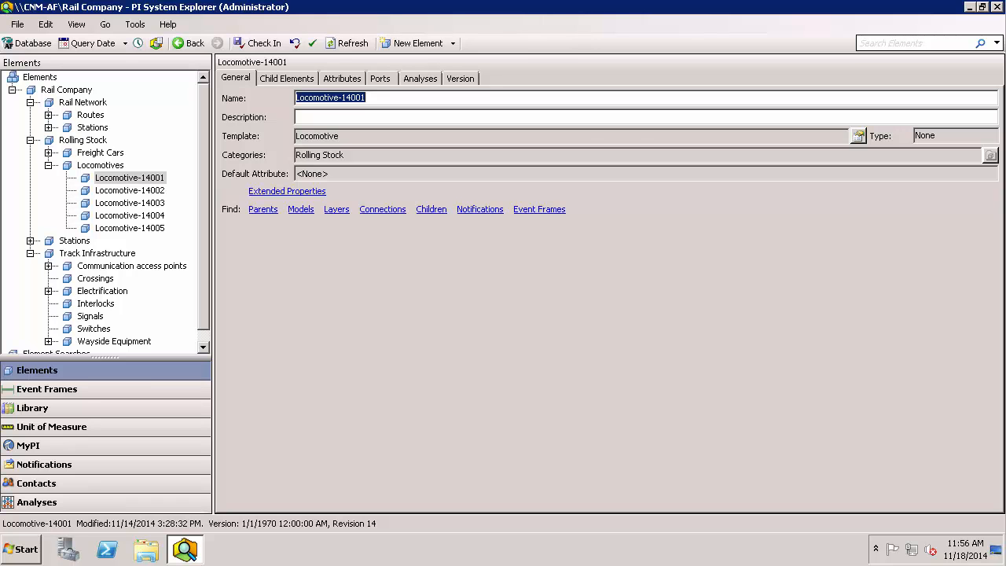
{"action": "left_click", "coordinate": [182, 548]}
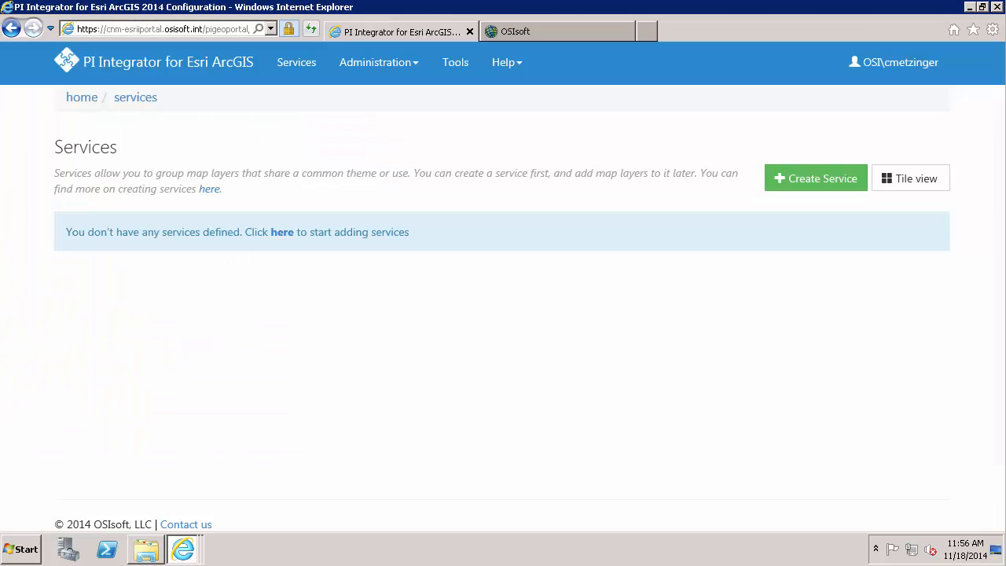